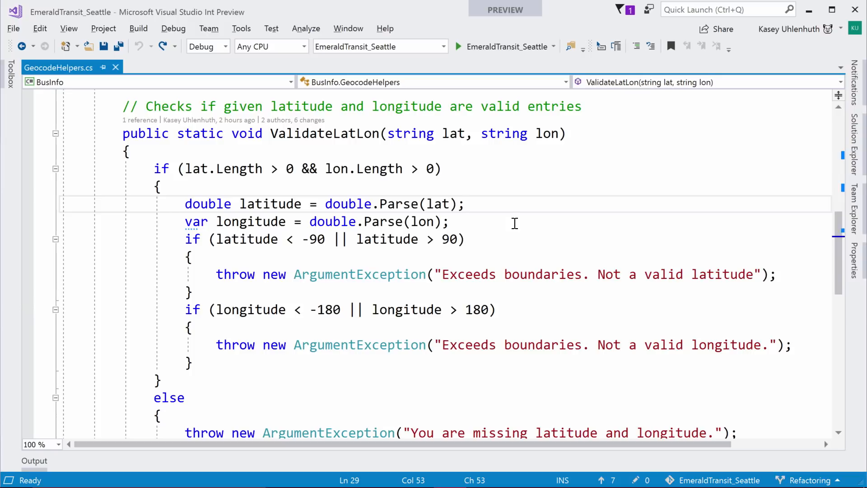
Start an inline rename of the ValidateLatLon method (Ctrl+R, Ctrl+R)
{"action": "left_click", "coordinate": [463, 203]}
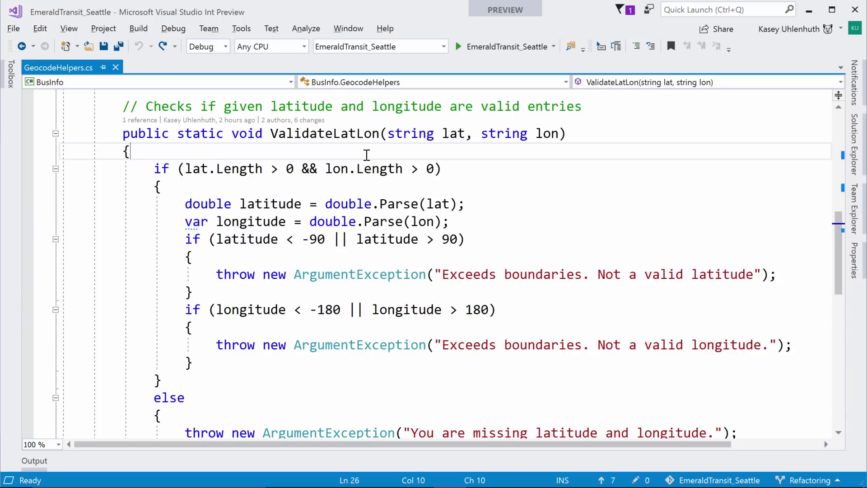
{"action": "mouse_move", "coordinate": [504, 9]}
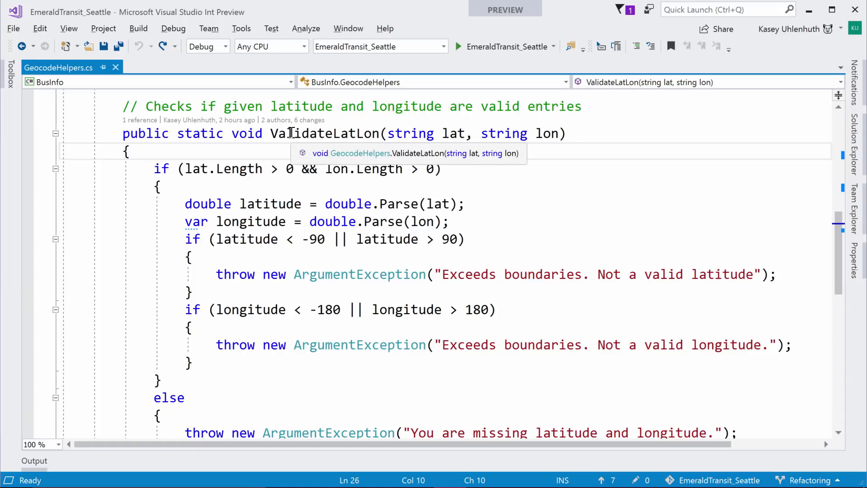
{"action": "double_click", "coordinate": [325, 134]}
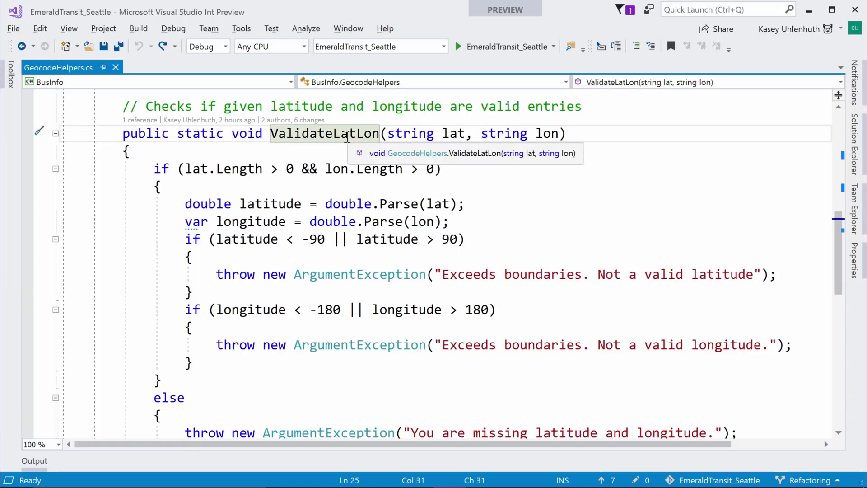
{"action": "mouse_move", "coordinate": [623, 165]}
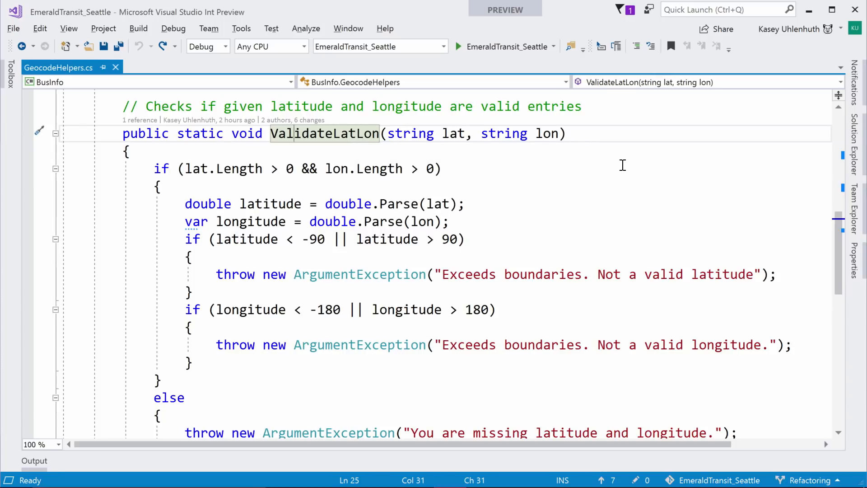
{"action": "key", "text": "ctrl+r"}
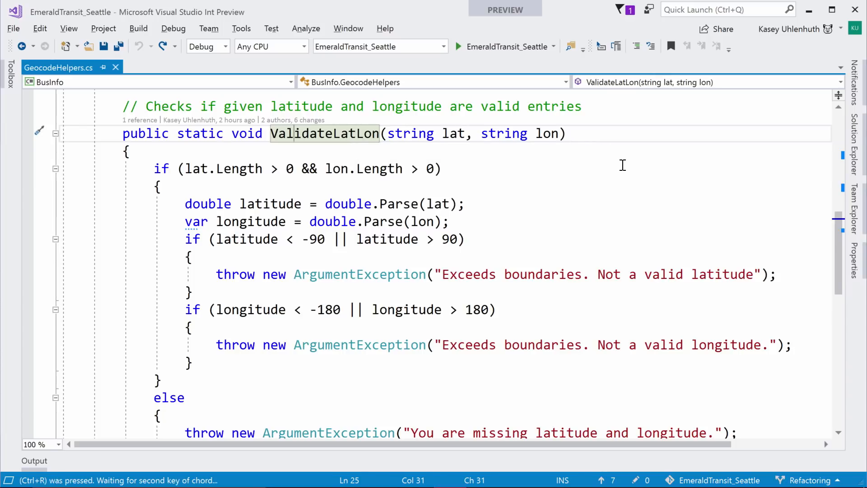
{"action": "key", "text": "Ctrl+R"}
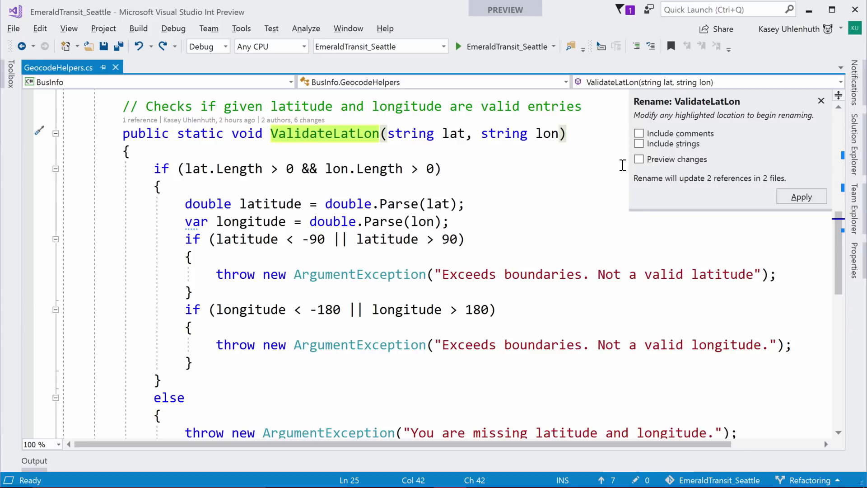
{"action": "type", "text": "Pretty"}
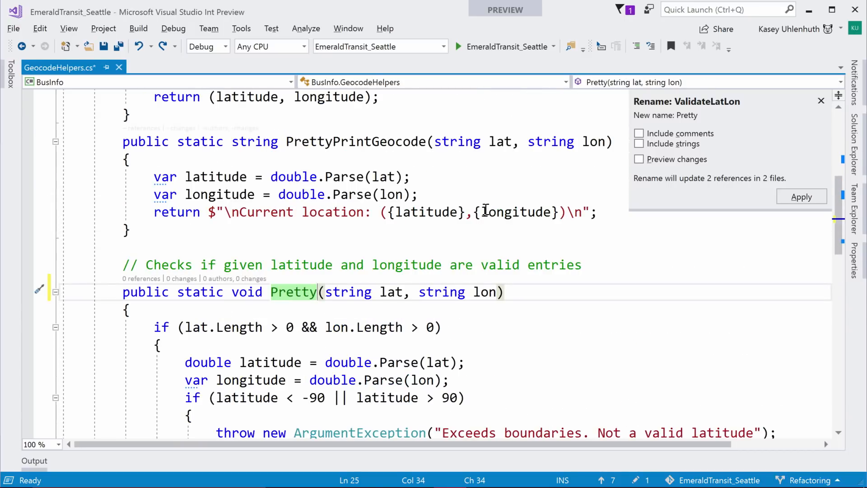
{"action": "type", "text": "PrintGeocode"}
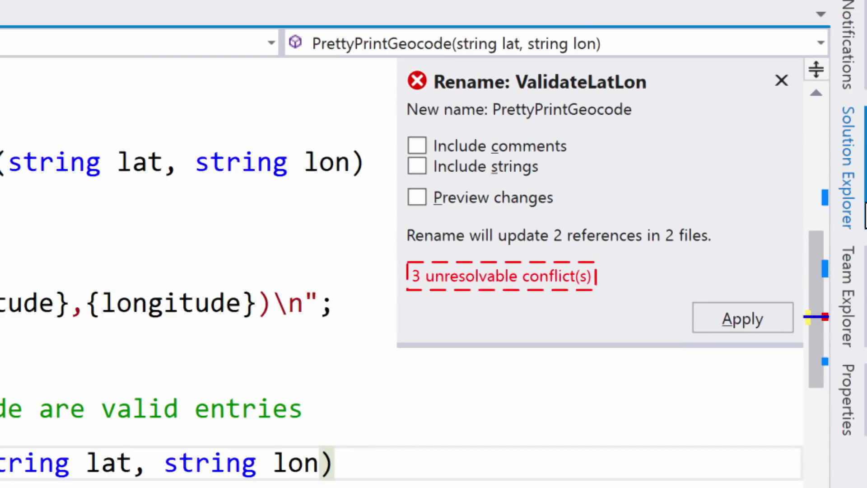
{"action": "mouse_move", "coordinate": [861, 205]}
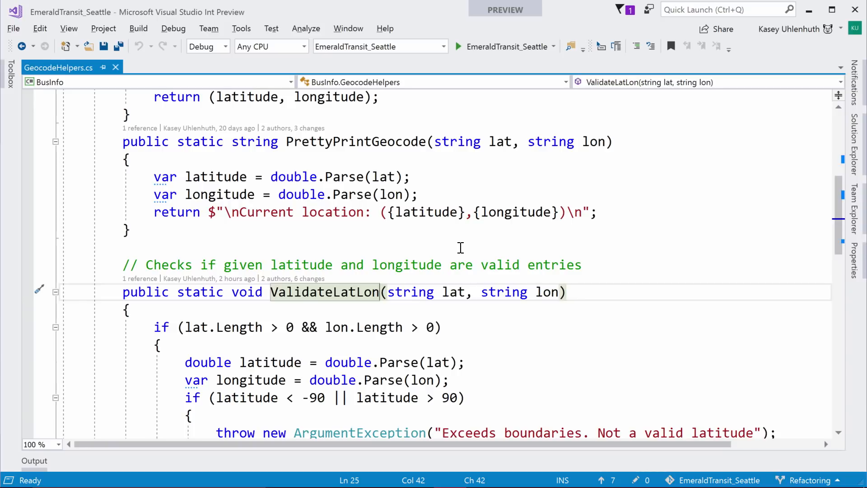
Enter ValidateLatitudeLongitude as the new name and apply it across all references
{"action": "scroll", "scroll_direction": "down", "scroll_amount": 3}
{"action": "type", "text": "g"}
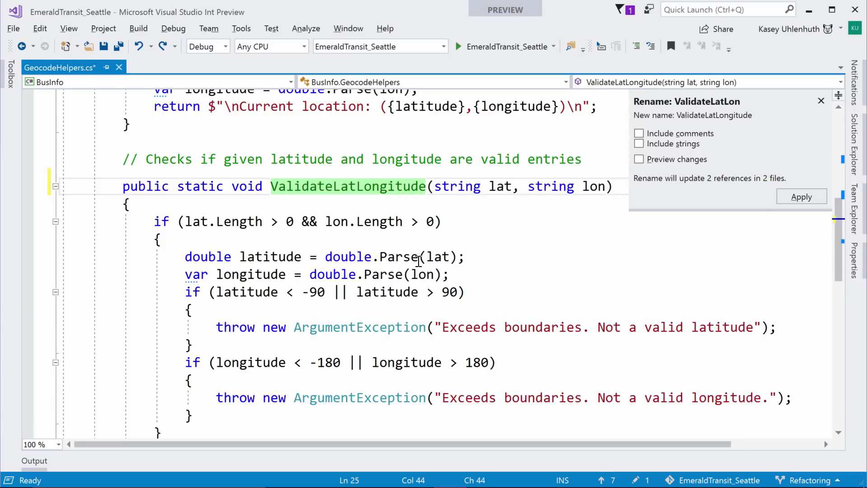
{"action": "type", "text": "itude"}
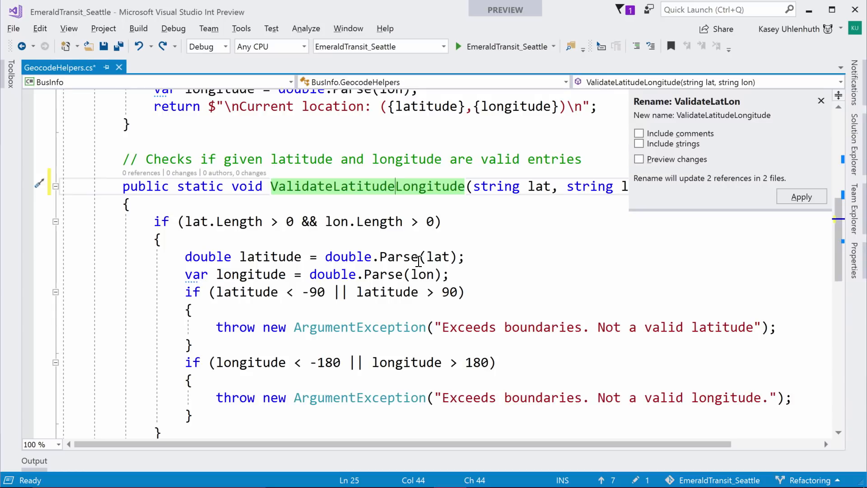
{"action": "left_click", "coordinate": [801, 196]}
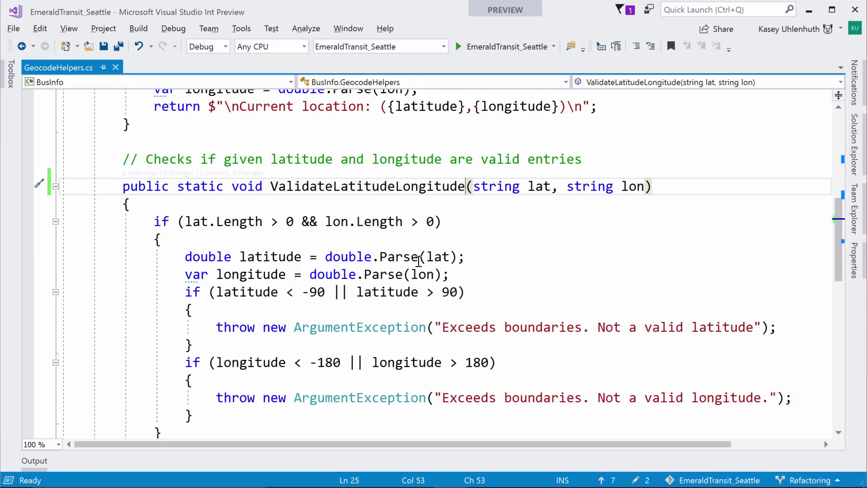
{"action": "double_click", "coordinate": [368, 186]}
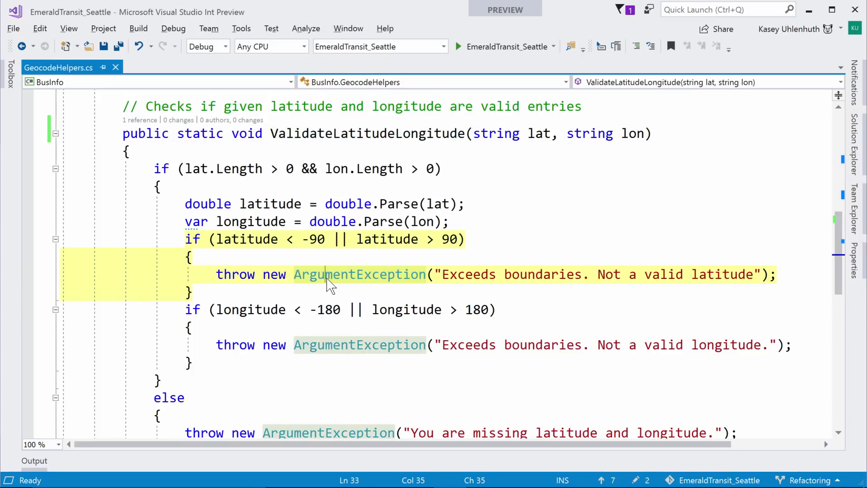
Extract the two boundary if blocks into a new private method named CheckBoundaries
{"action": "scroll", "scroll_direction": "down", "scroll_amount": 3}
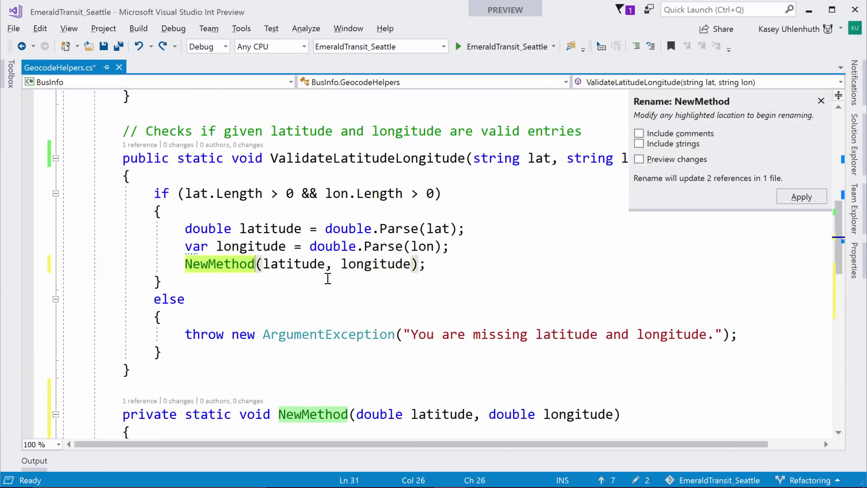
{"action": "type", "text": "CheckBoundaries"}
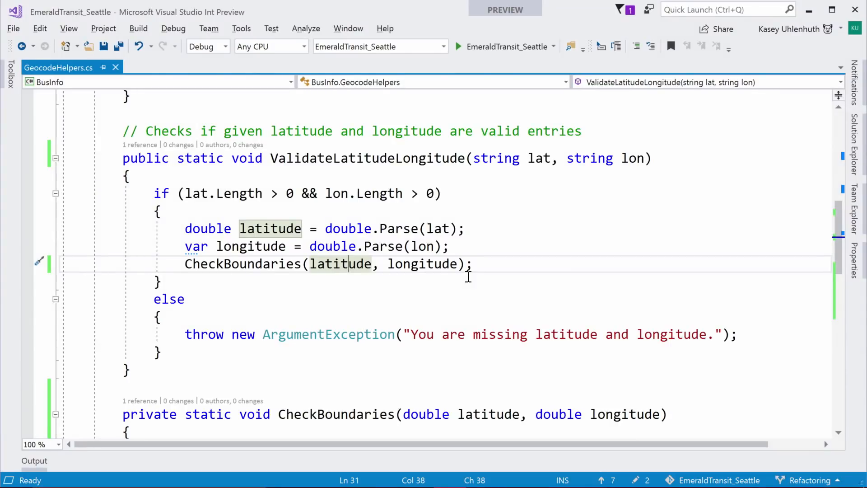
{"action": "mouse_move", "coordinate": [507, 224]}
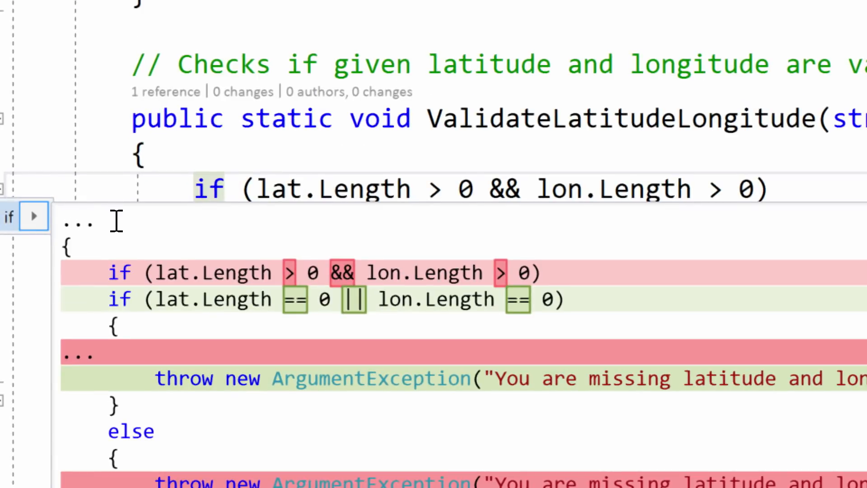
{"action": "mouse_move", "coordinate": [336, 331]}
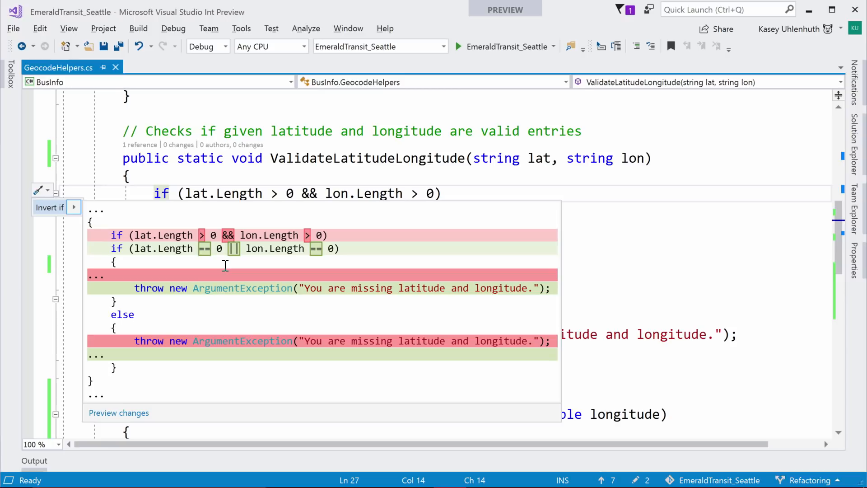
Apply the Invert if quick action so the missing-coordinates exception is thrown first
{"action": "left_click", "coordinate": [48, 207]}
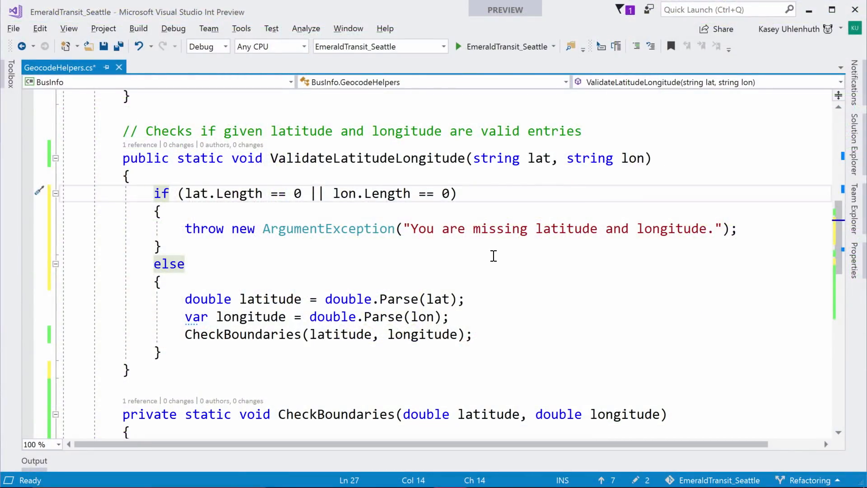
{"action": "mouse_move", "coordinate": [495, 263]}
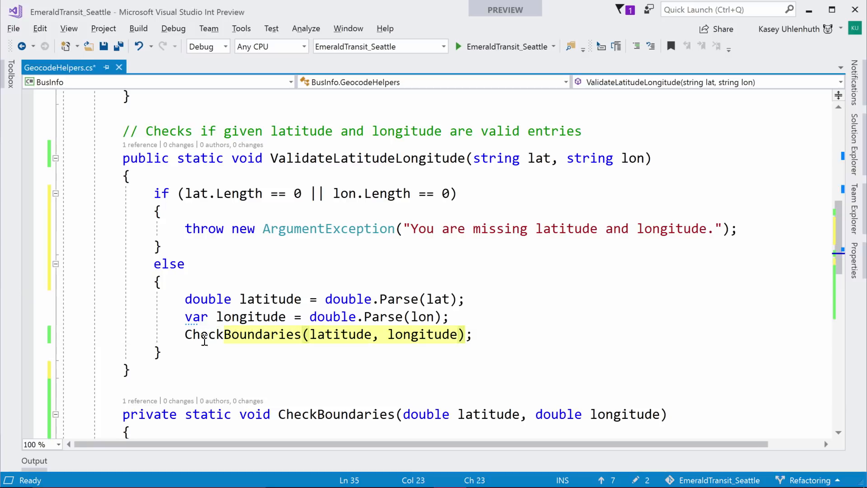
Add the argument boundary:180 to the CheckBoundaries call in ValidateLatitudeLongitude
{"action": "left_click", "coordinate": [459, 334]}
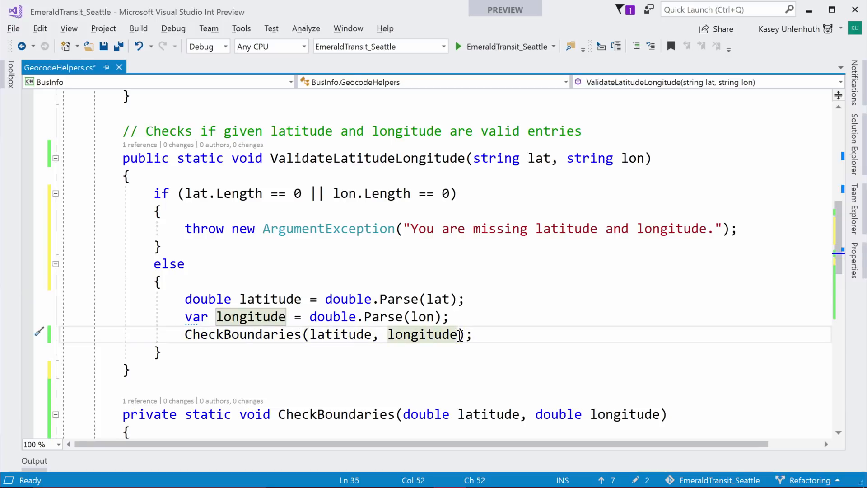
{"action": "type", "text": "boundary"}
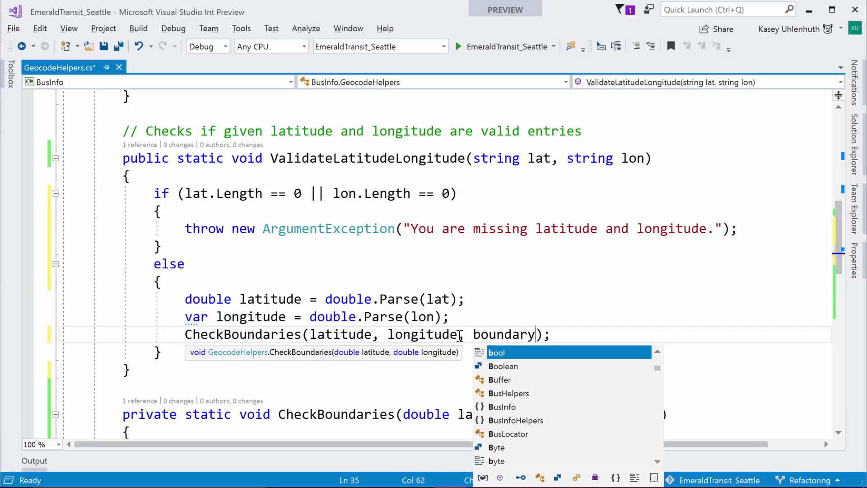
{"action": "type", "text": "180"}
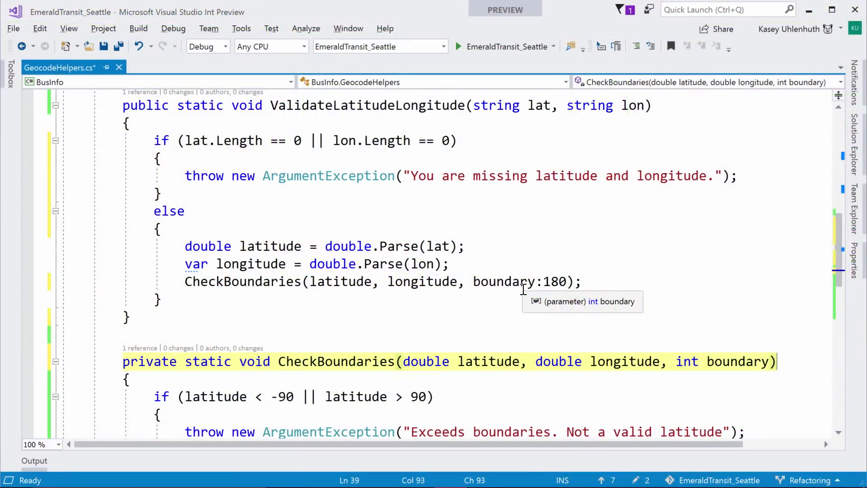
{"action": "mouse_move", "coordinate": [459, 291]}
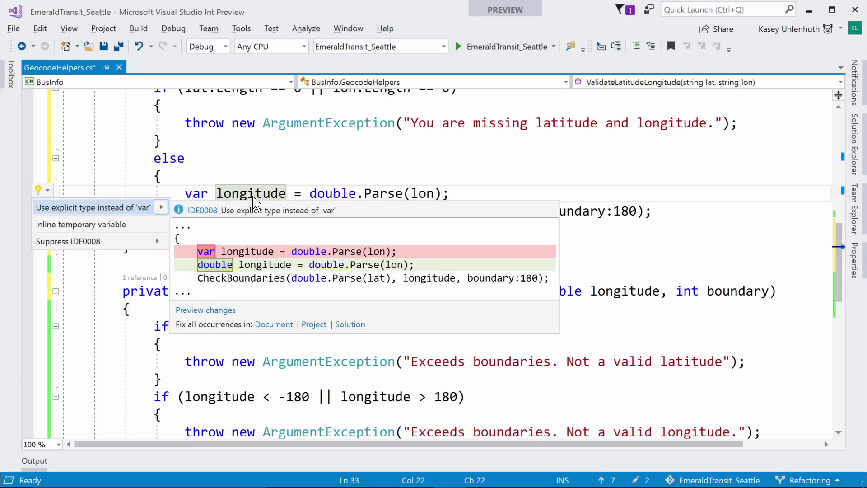
Inline the temporaries so the call reads CheckBoundaries(double.Parse(lat), double.Parse(lon), boundary:180)
{"action": "left_click", "coordinate": [92, 207]}
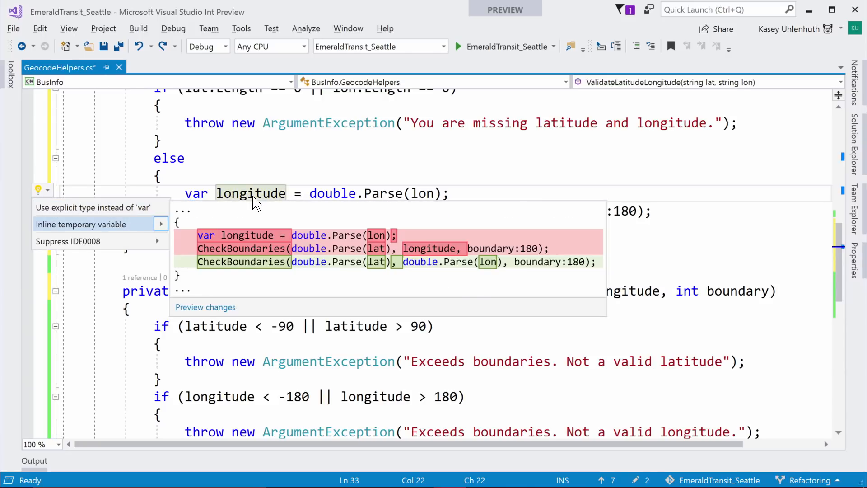
{"action": "left_click", "coordinate": [80, 224]}
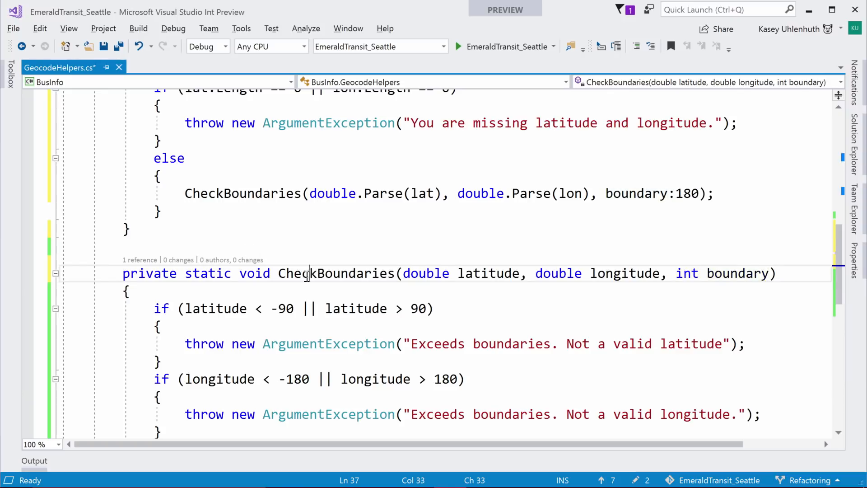
Change CheckBoundaries' signature to (int boundary, double latitude, double longitude) with named-argument call
{"action": "left_click", "coordinate": [336, 273]}
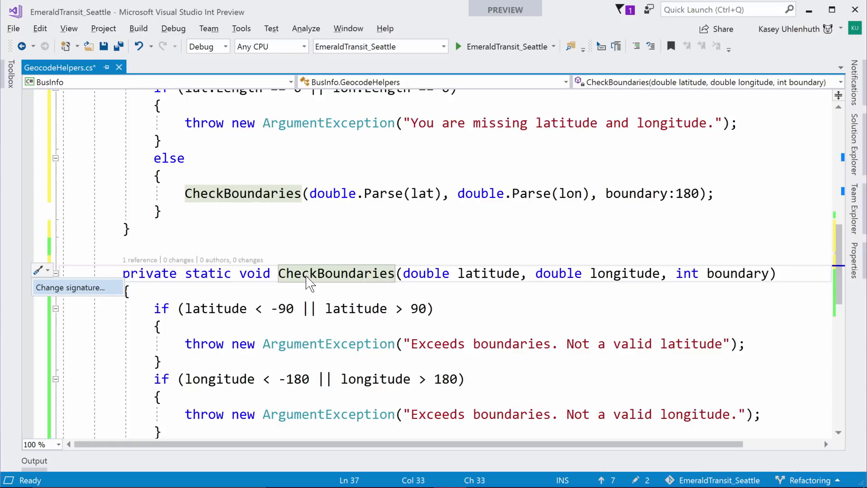
{"action": "left_click", "coordinate": [70, 287]}
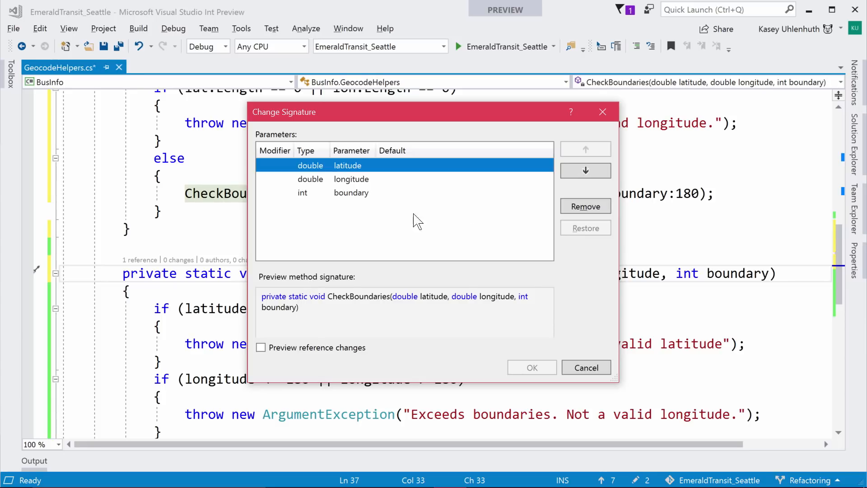
{"action": "mouse_move", "coordinate": [446, 199]}
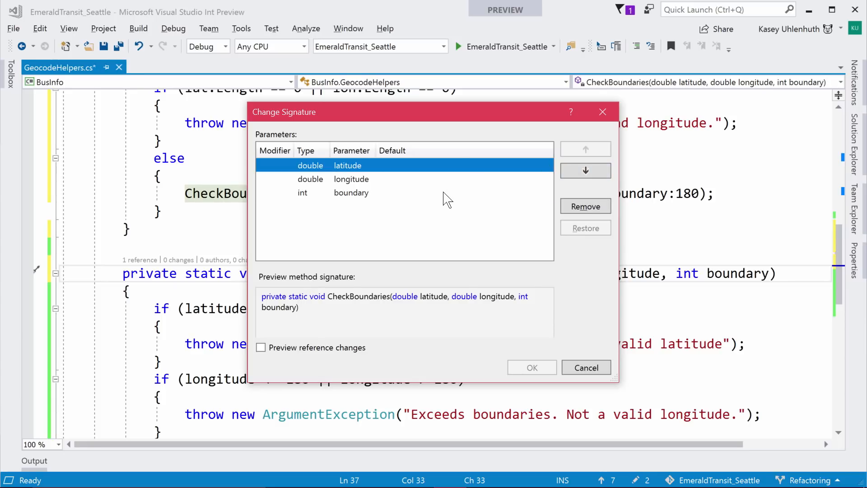
{"action": "left_click", "coordinate": [585, 149]}
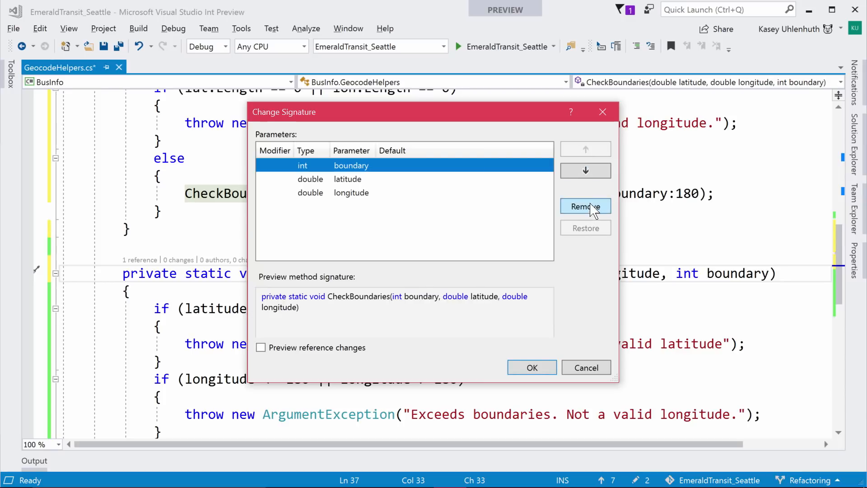
{"action": "mouse_move", "coordinate": [409, 335]}
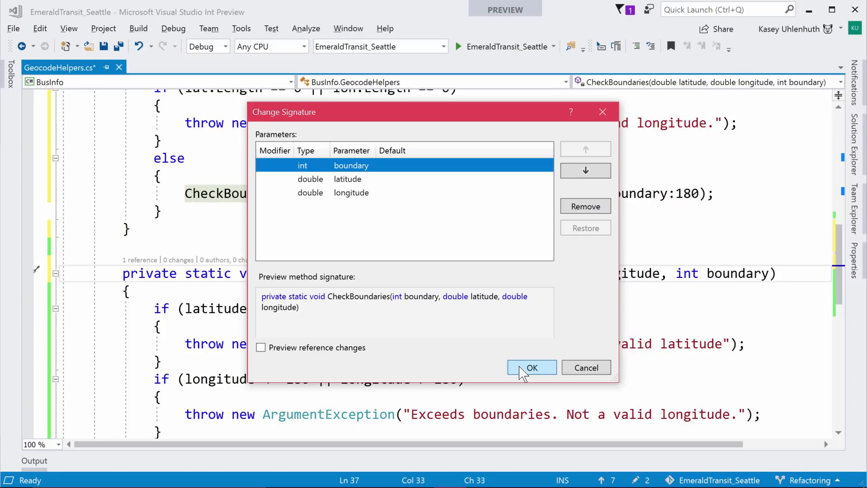
{"action": "left_click", "coordinate": [531, 368]}
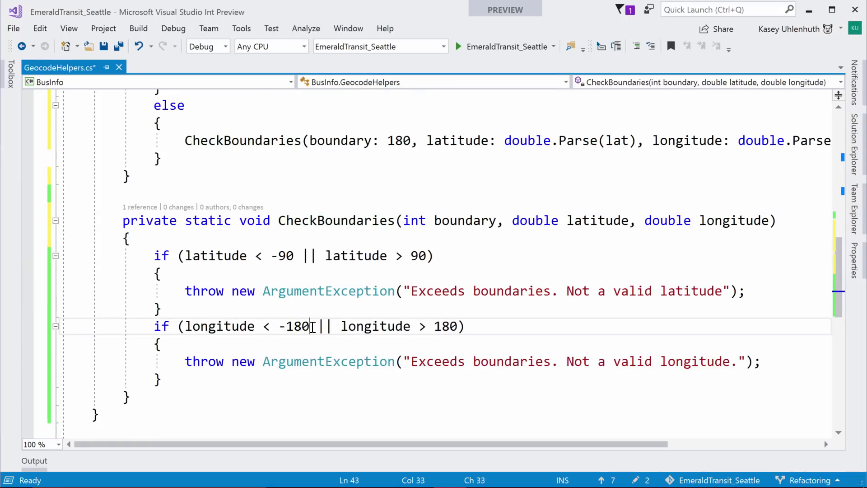
Replace the longitude check's hard-coded -180 and 180 with -boundary and boundary
{"action": "type", "text": "boundary"}
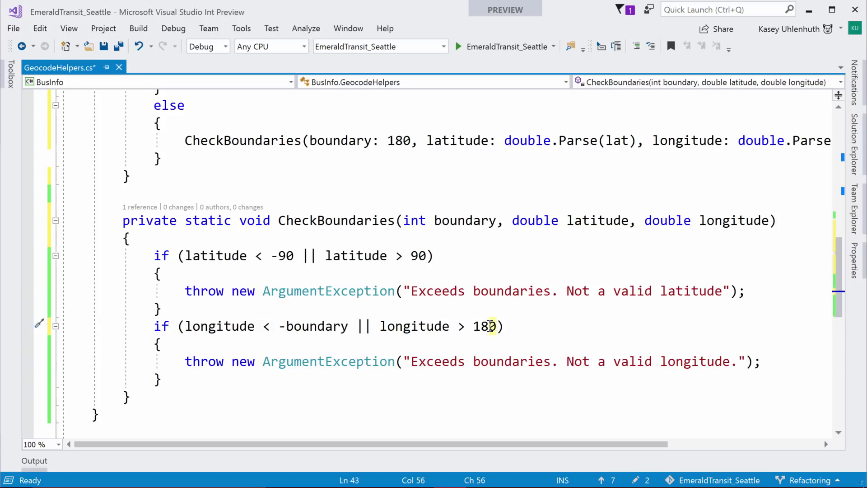
{"action": "type", "text": "boundary"}
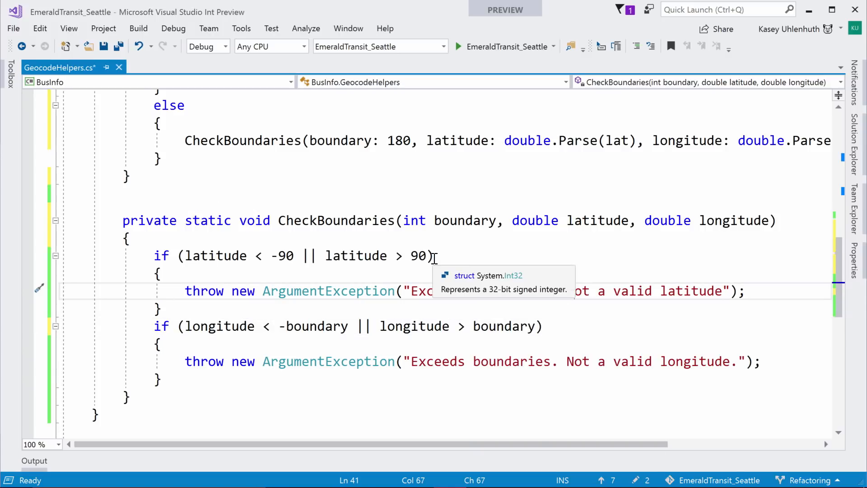
{"action": "left_click", "coordinate": [376, 220]}
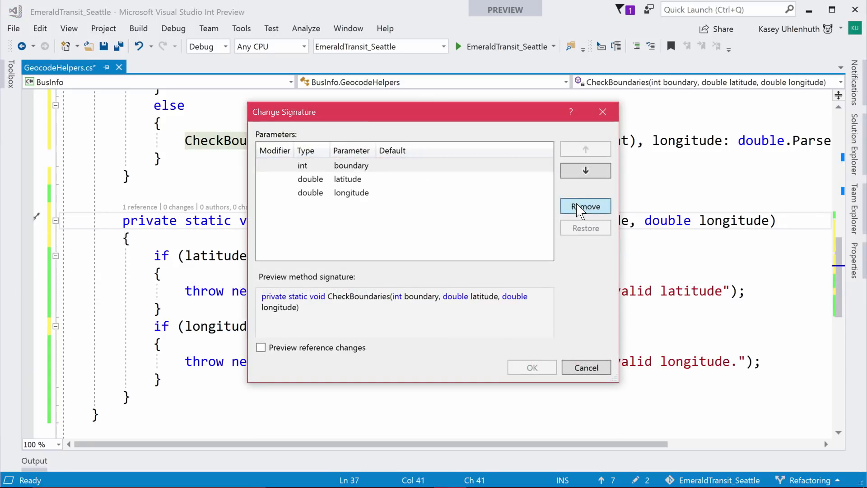
{"action": "left_click", "coordinate": [586, 206]}
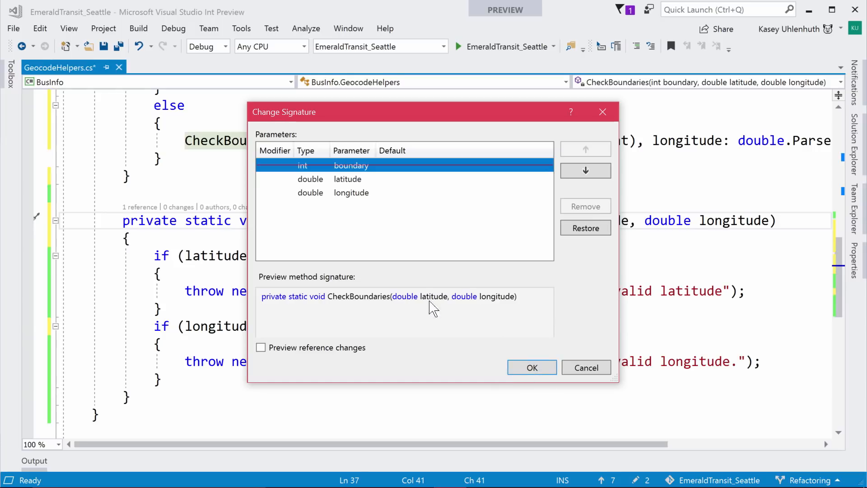
{"action": "left_click", "coordinate": [531, 368]}
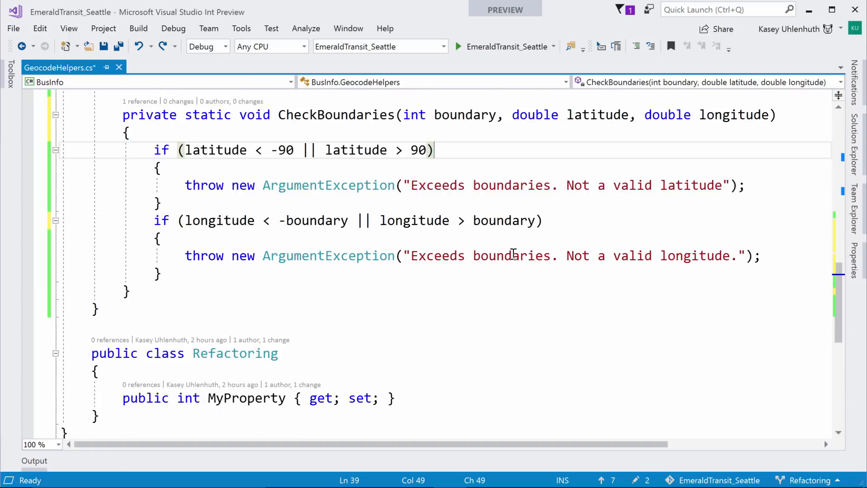
Move the Refactoring class out of GeocodeHelpers.cs into its own Refactoring.cs file
{"action": "scroll", "scroll_direction": "down", "scroll_amount": 3}
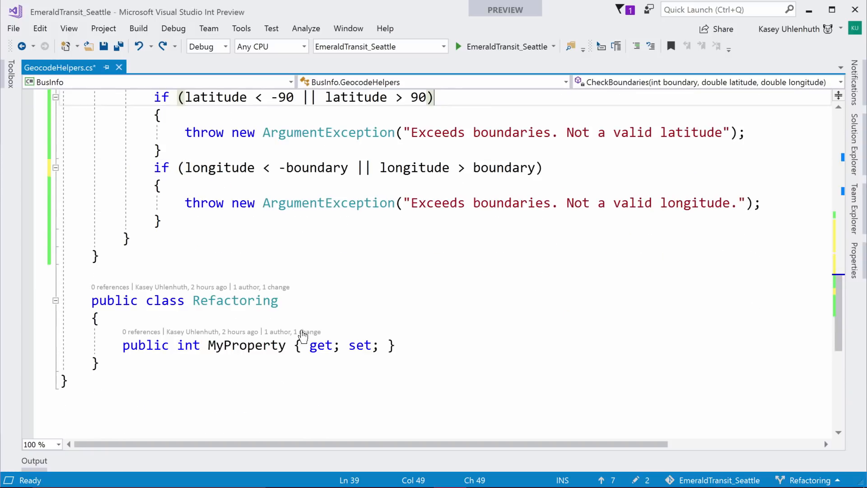
{"action": "mouse_move", "coordinate": [218, 296]}
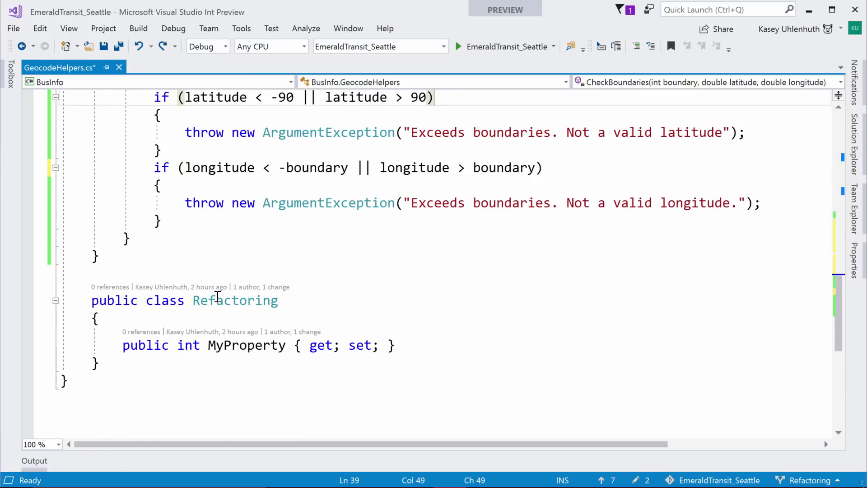
{"action": "mouse_move", "coordinate": [95, 231]}
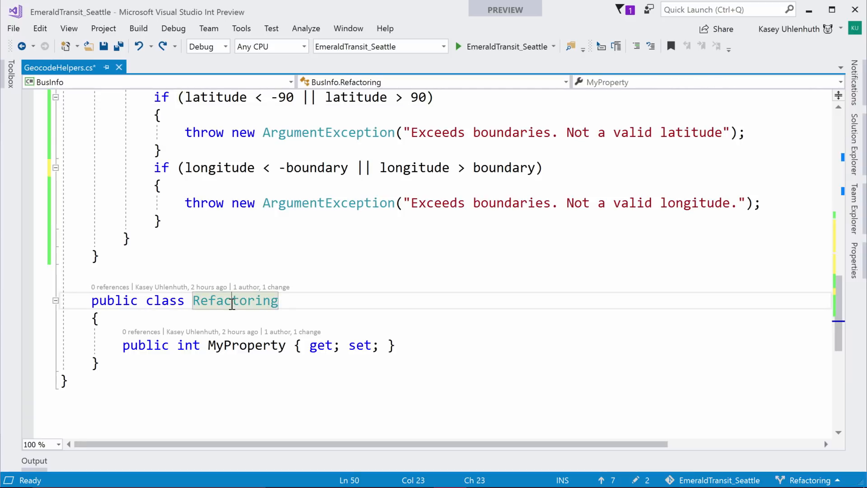
{"action": "left_click", "coordinate": [39, 297]}
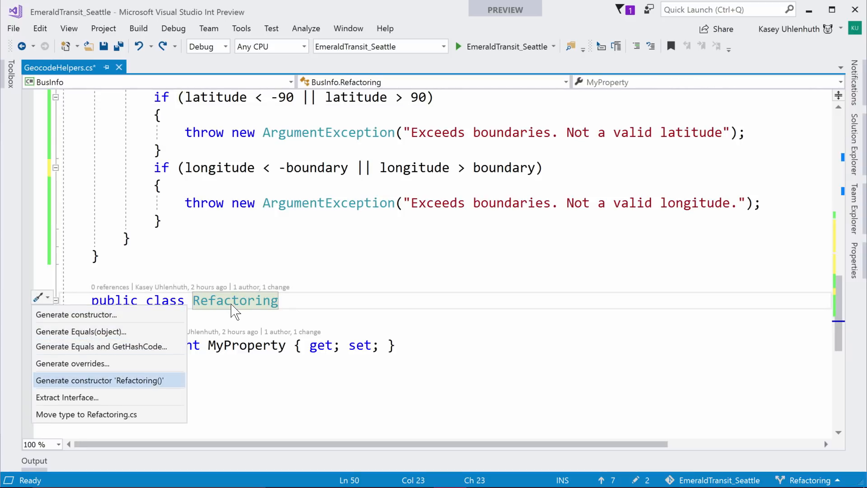
{"action": "mouse_move", "coordinate": [67, 398]}
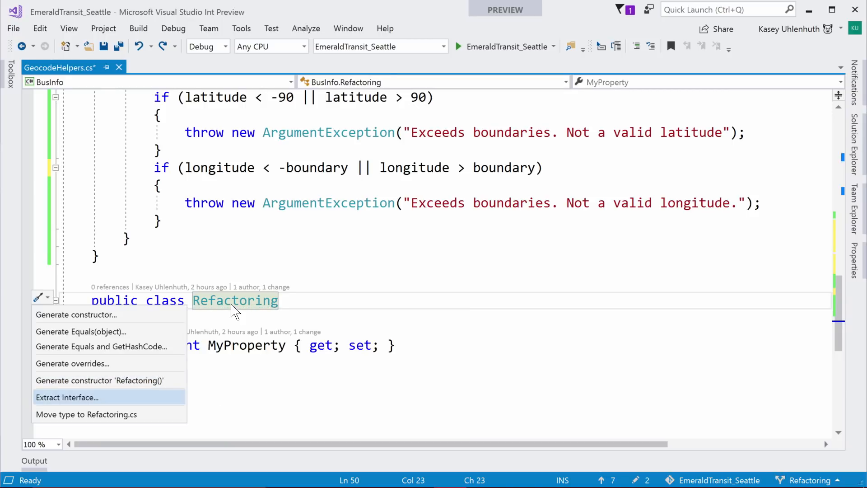
{"action": "mouse_move", "coordinate": [87, 413]}
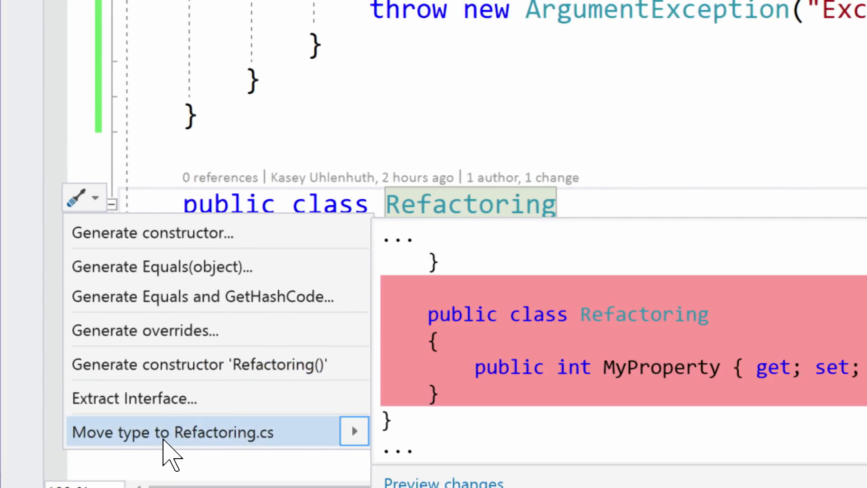
{"action": "left_click", "coordinate": [173, 432]}
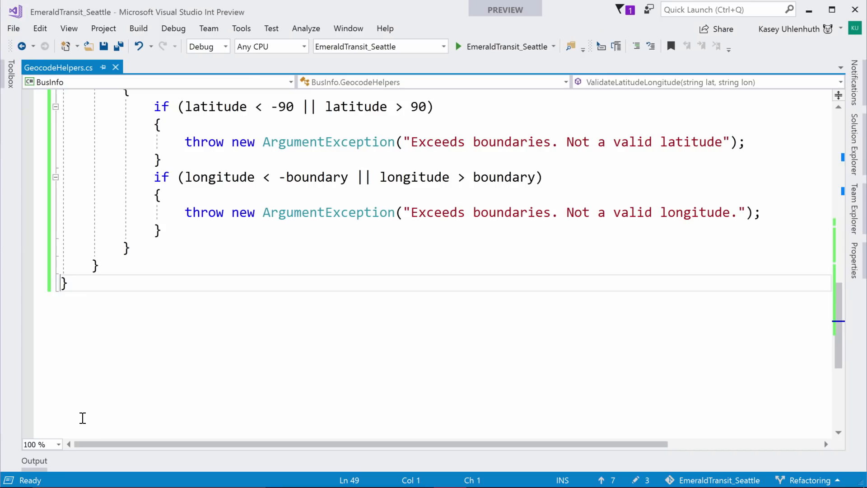
{"action": "mouse_move", "coordinate": [520, 249]}
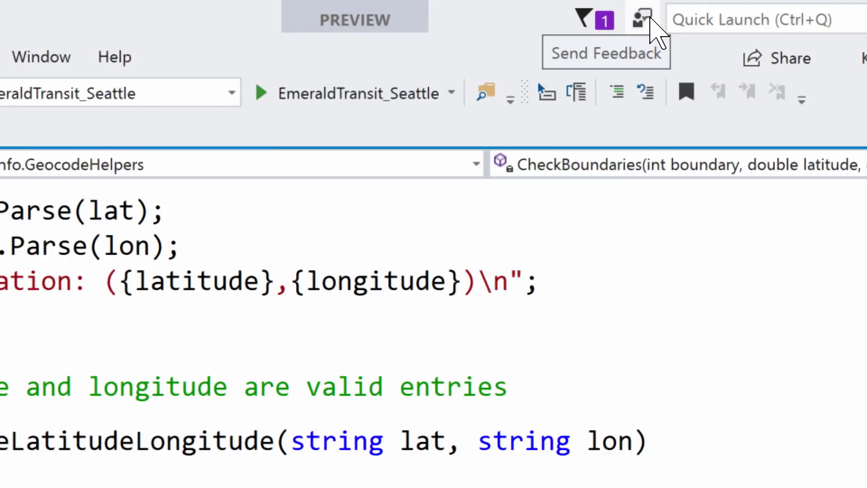
{"action": "left_click", "coordinate": [641, 18]}
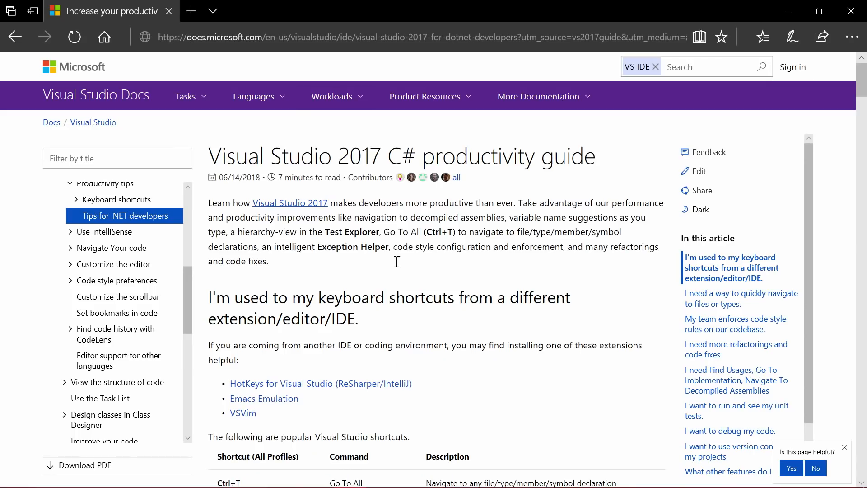
Jump to 'I need more refactorings and code fixes' and follow its documentation link to Code generation features
{"action": "scroll", "scroll_direction": "down", "scroll_amount": 3}
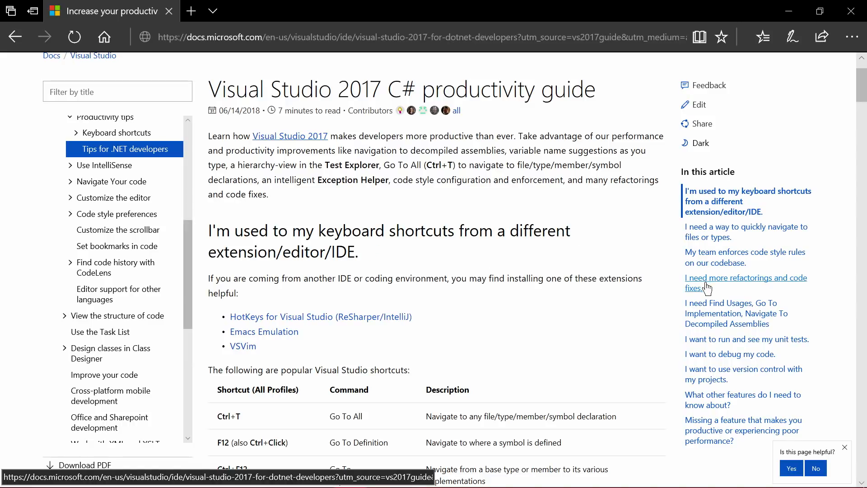
{"action": "left_click", "coordinate": [745, 283]}
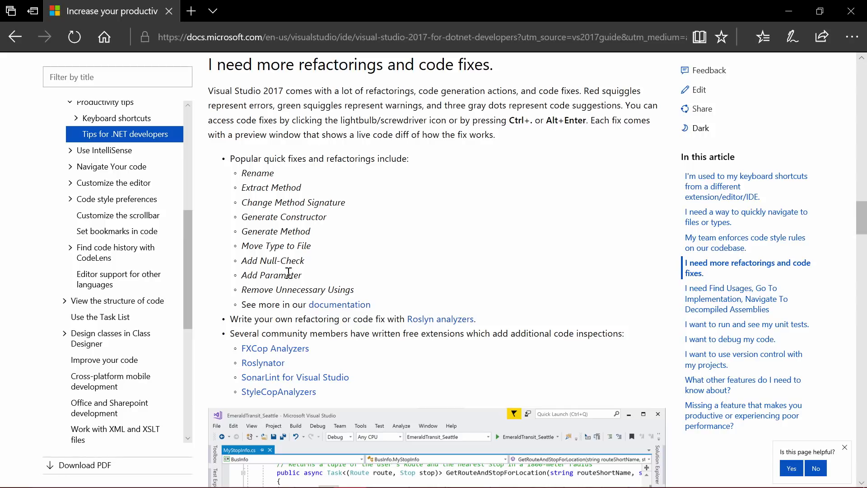
{"action": "mouse_move", "coordinate": [363, 213]}
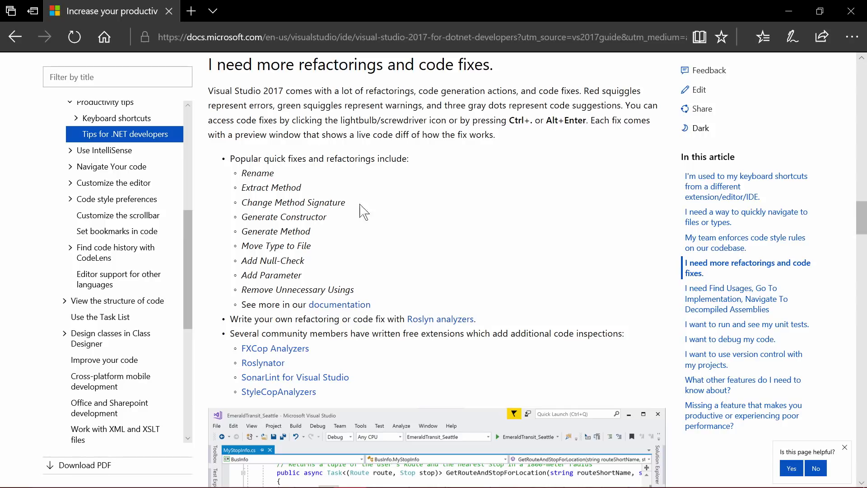
{"action": "mouse_move", "coordinate": [338, 304]}
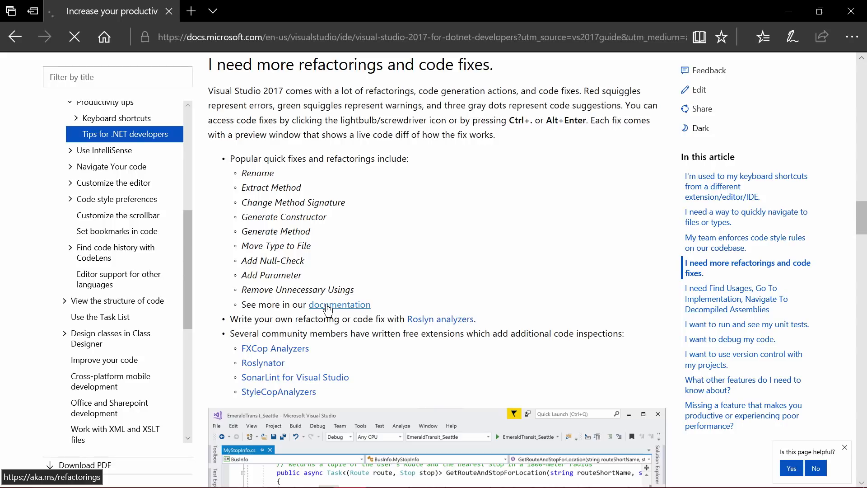
{"action": "left_click", "coordinate": [340, 305]}
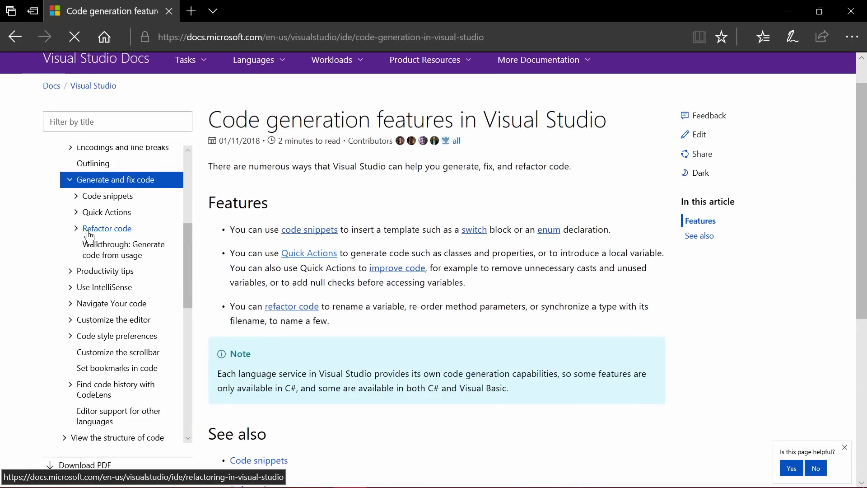
Open Refactor code > Convert LINQ query to foreach statement and scroll to its How to use it steps
{"action": "left_click", "coordinate": [107, 228]}
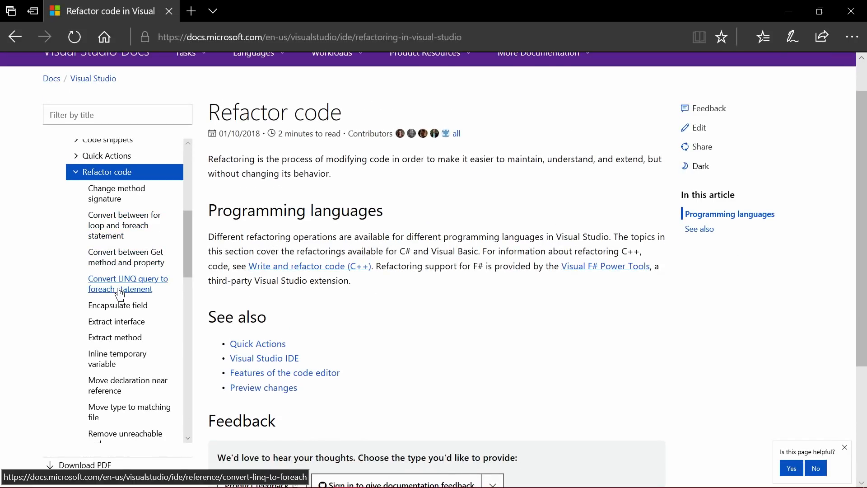
{"action": "left_click", "coordinate": [120, 284]}
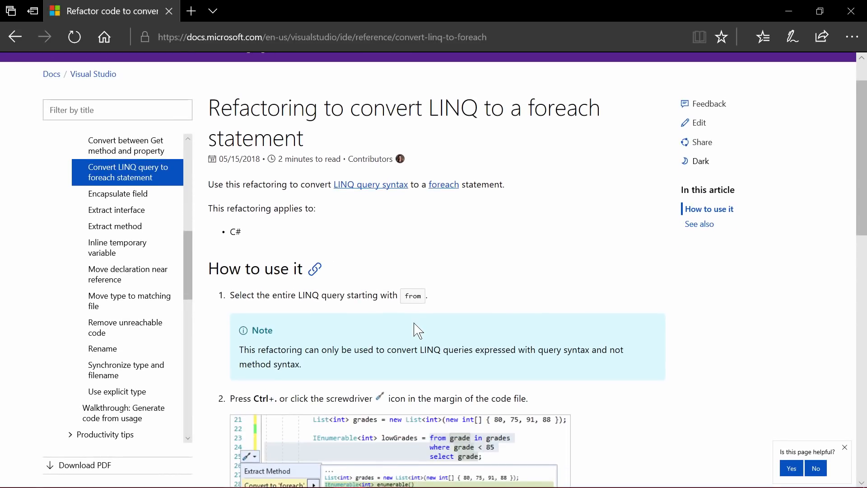
{"action": "scroll", "scroll_direction": "down", "scroll_amount": 3}
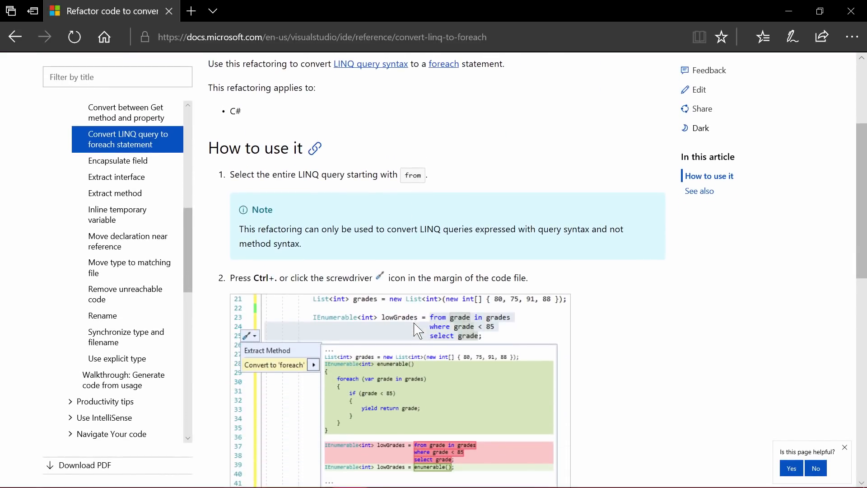
{"action": "scroll", "scroll_direction": "down", "scroll_amount": 3}
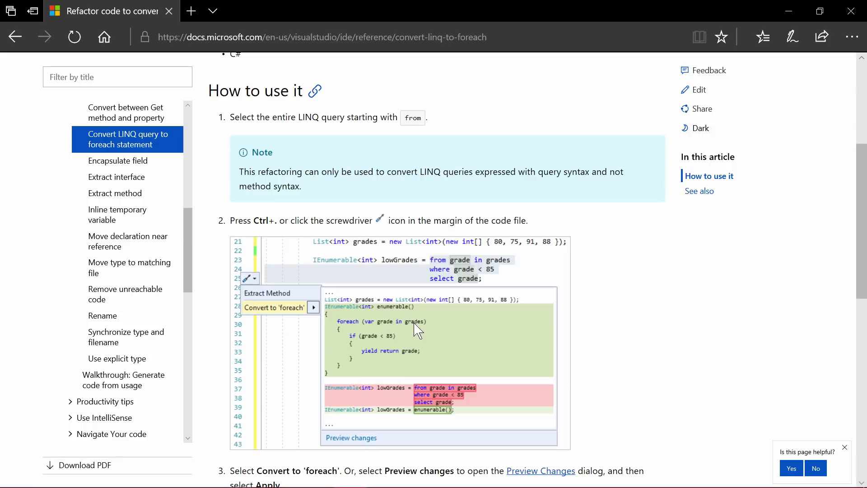
{"action": "mouse_move", "coordinate": [631, 333]}
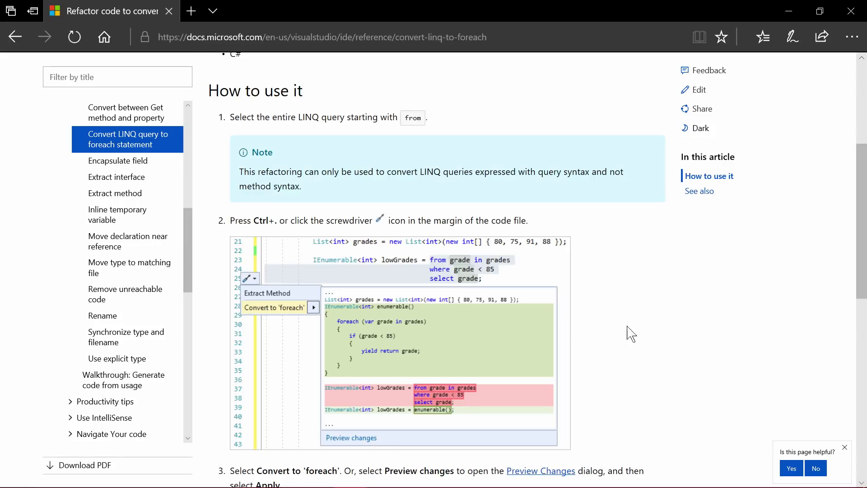